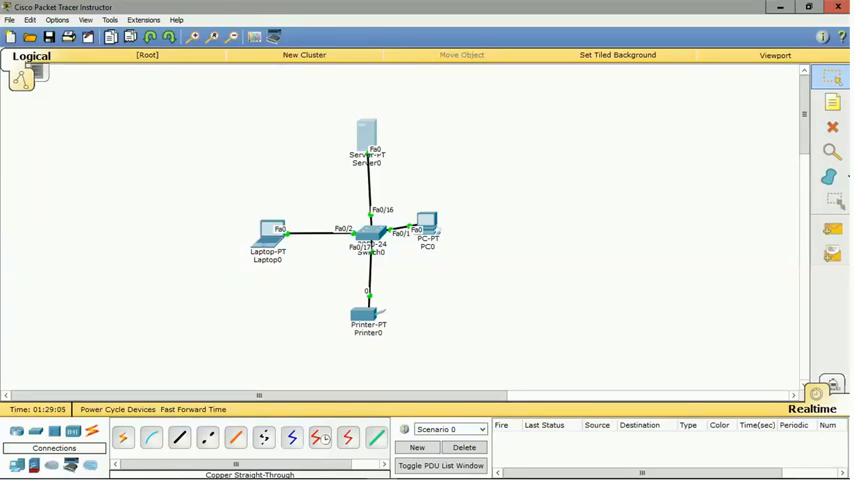
{"action": "mouse_move", "coordinate": [339, 124]}
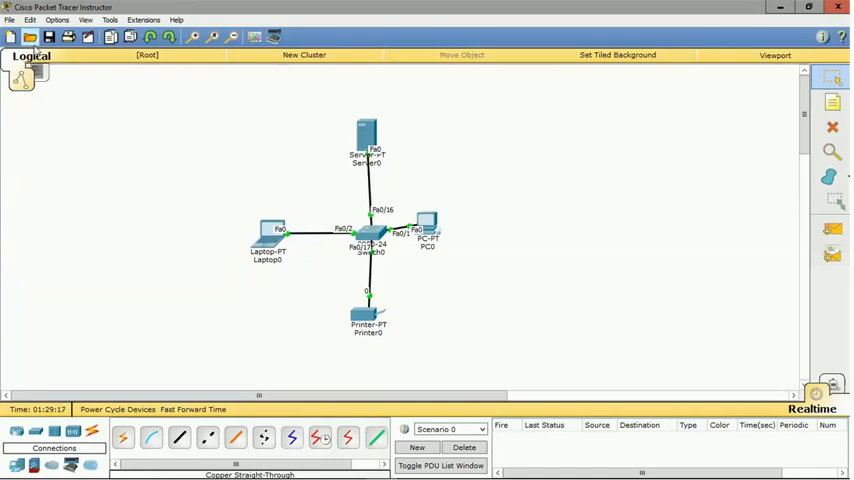
Open Save As from the File menu and browse the address bar's folder locations.
{"action": "left_click", "coordinate": [7, 20]}
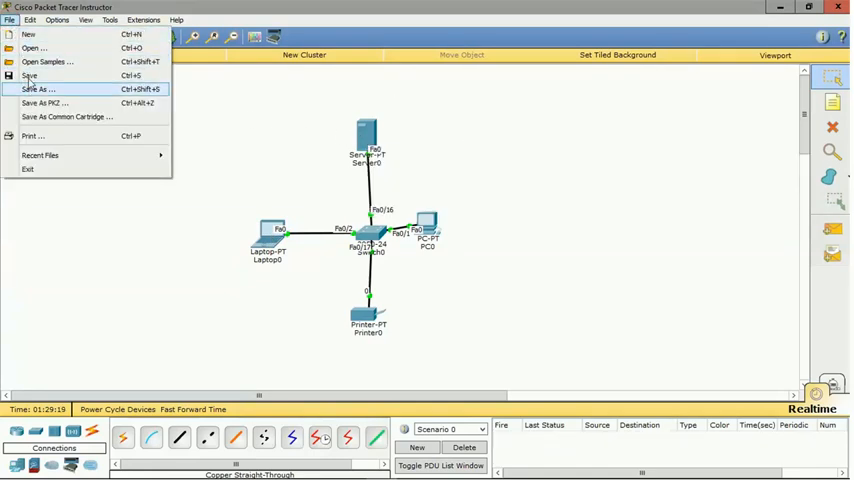
{"action": "left_click", "coordinate": [145, 127]}
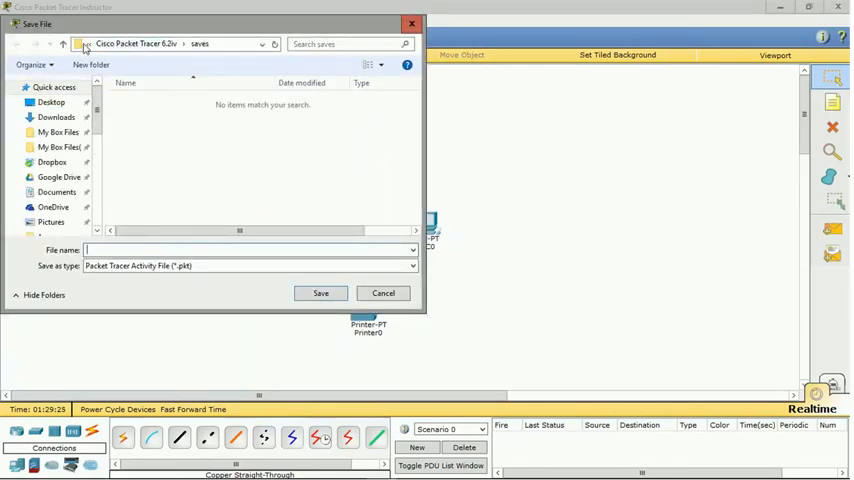
{"action": "left_click", "coordinate": [79, 47]}
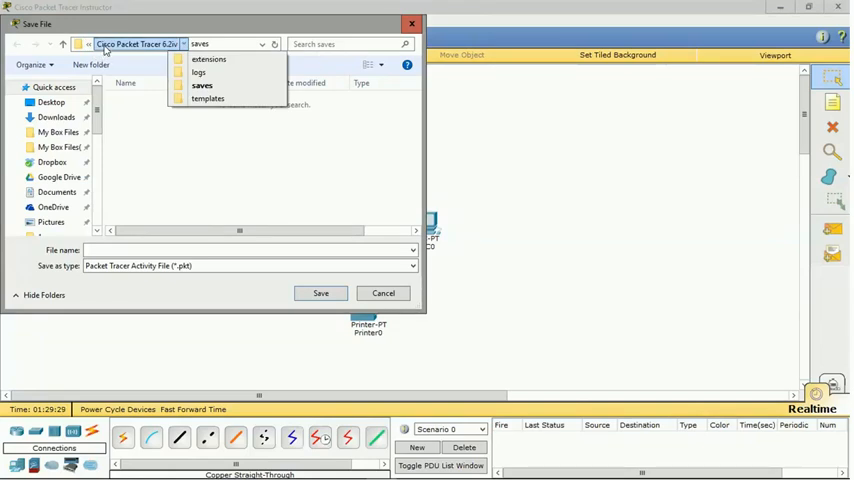
{"action": "left_click", "coordinate": [84, 44]}
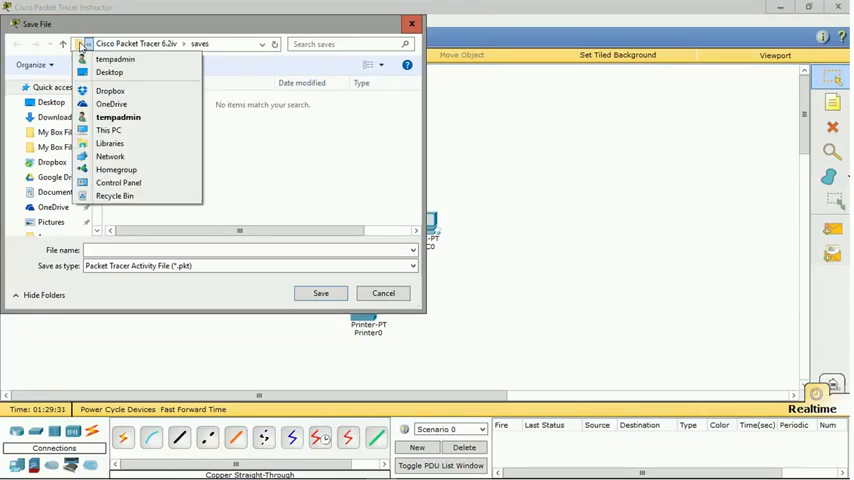
{"action": "left_click", "coordinate": [175, 44]}
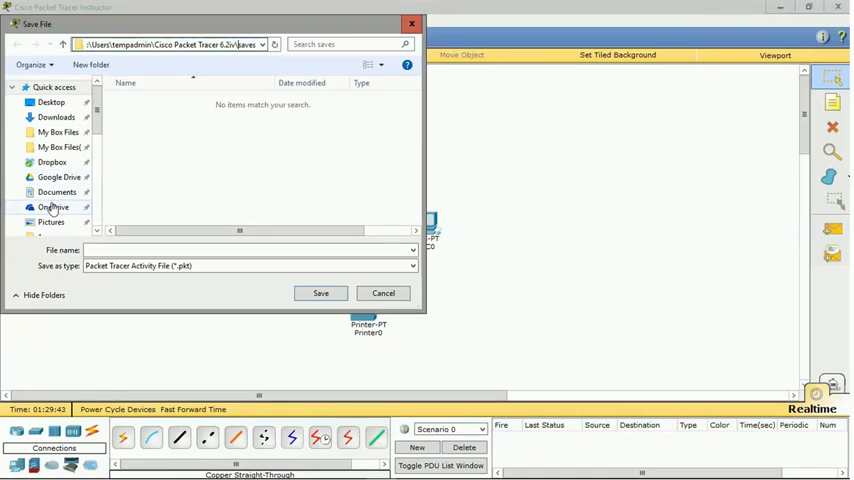
Save as network1 in OneDrive, keeping the Packet Tracer Activity File (*.pkt) type.
{"action": "left_click", "coordinate": [52, 207]}
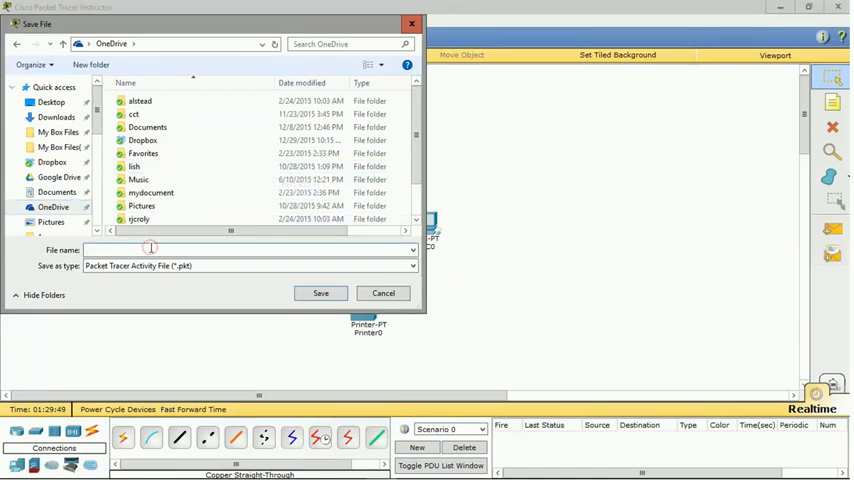
{"action": "type", "text": "network1"}
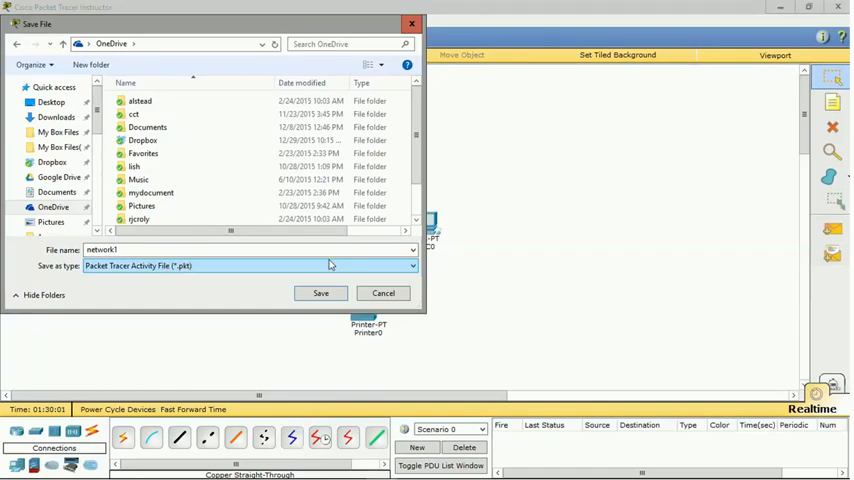
{"action": "left_click", "coordinate": [408, 265]}
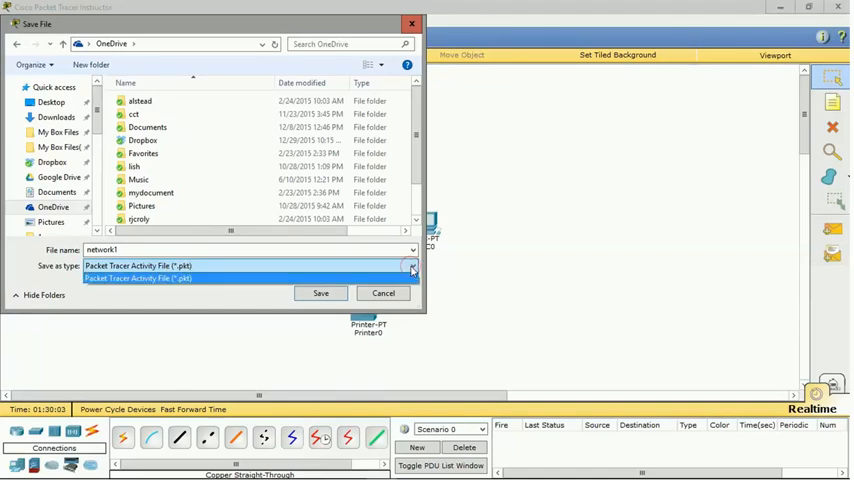
{"action": "left_click", "coordinate": [155, 278]}
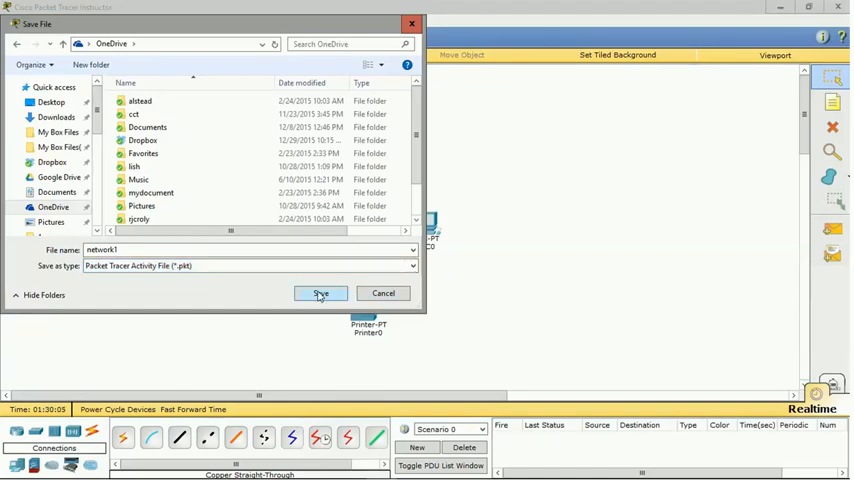
{"action": "left_click", "coordinate": [320, 293]}
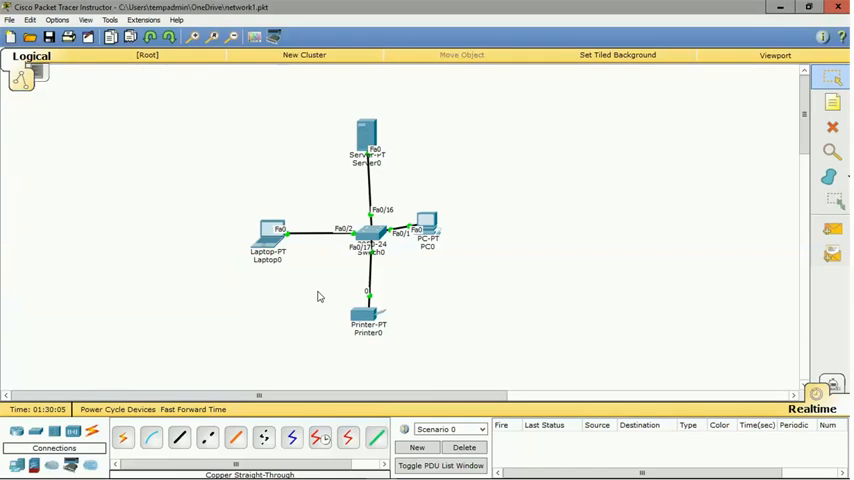